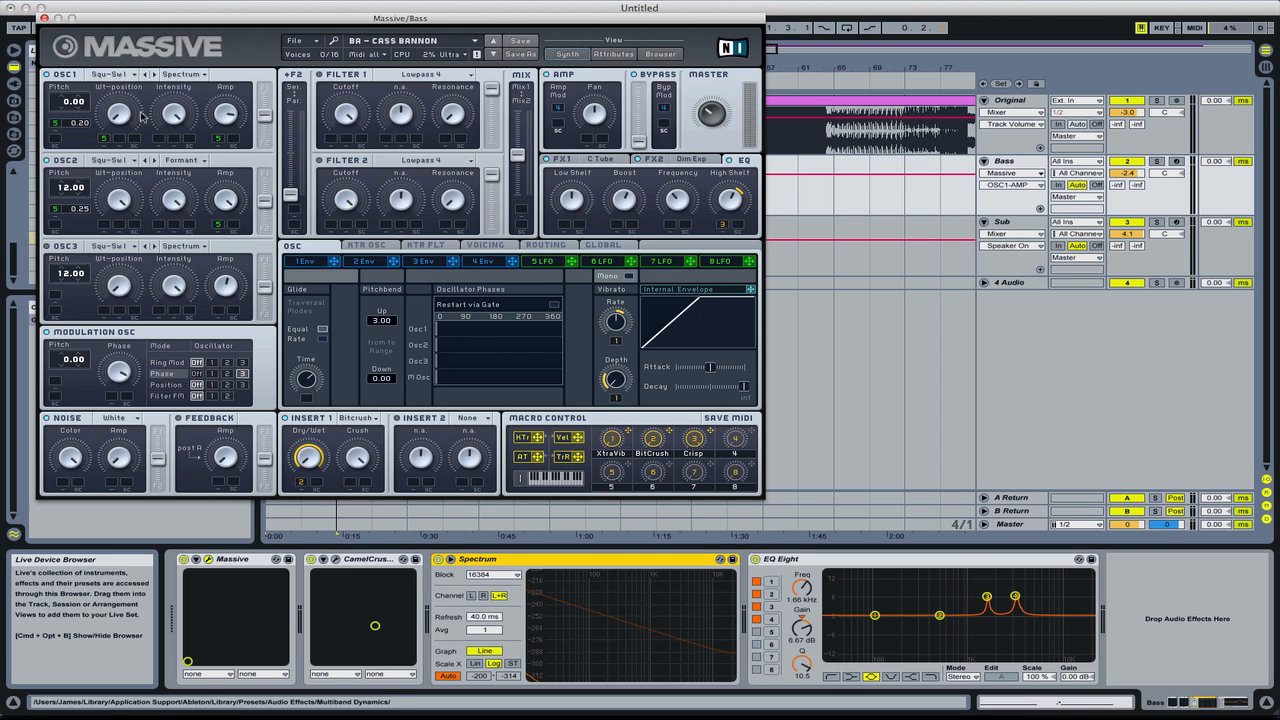
Step: Switch Massive's effects area to the FX1 C Tube dry/wet and drive controls
right_click(120, 118)
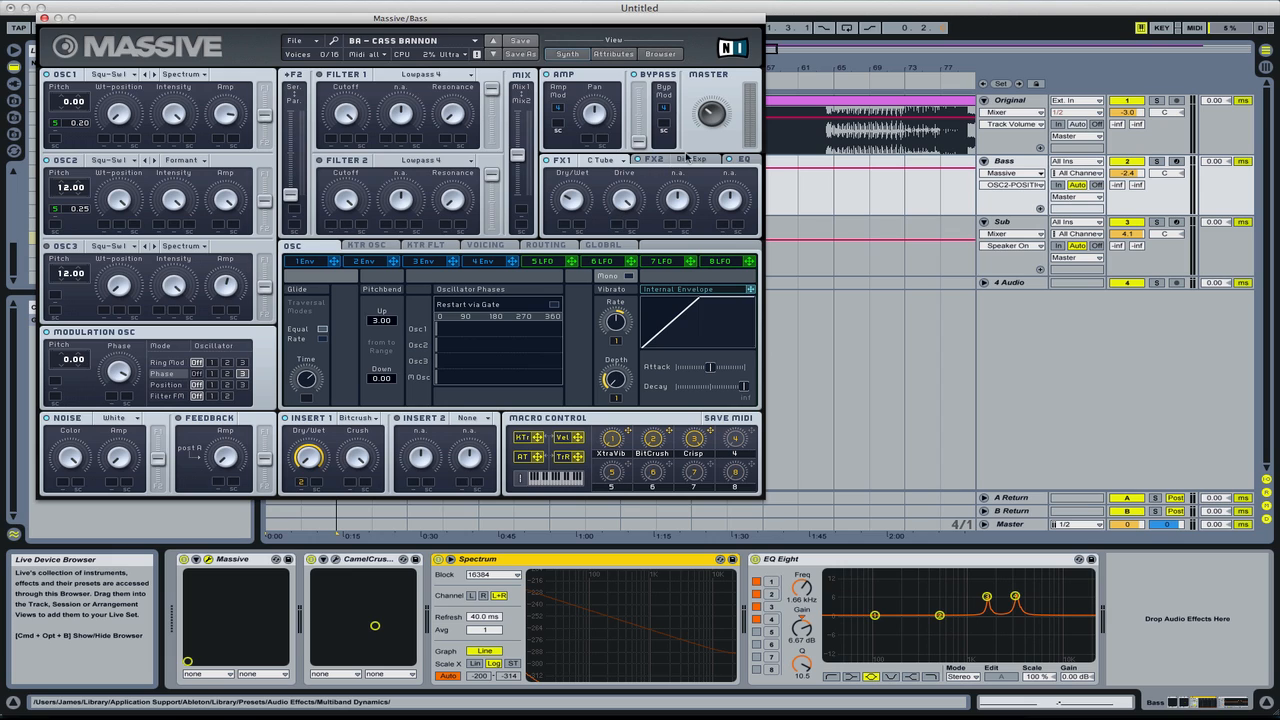
Step: Show the 4 Env tab with its envelope shape, attack, decay and release
left_click(651, 160)
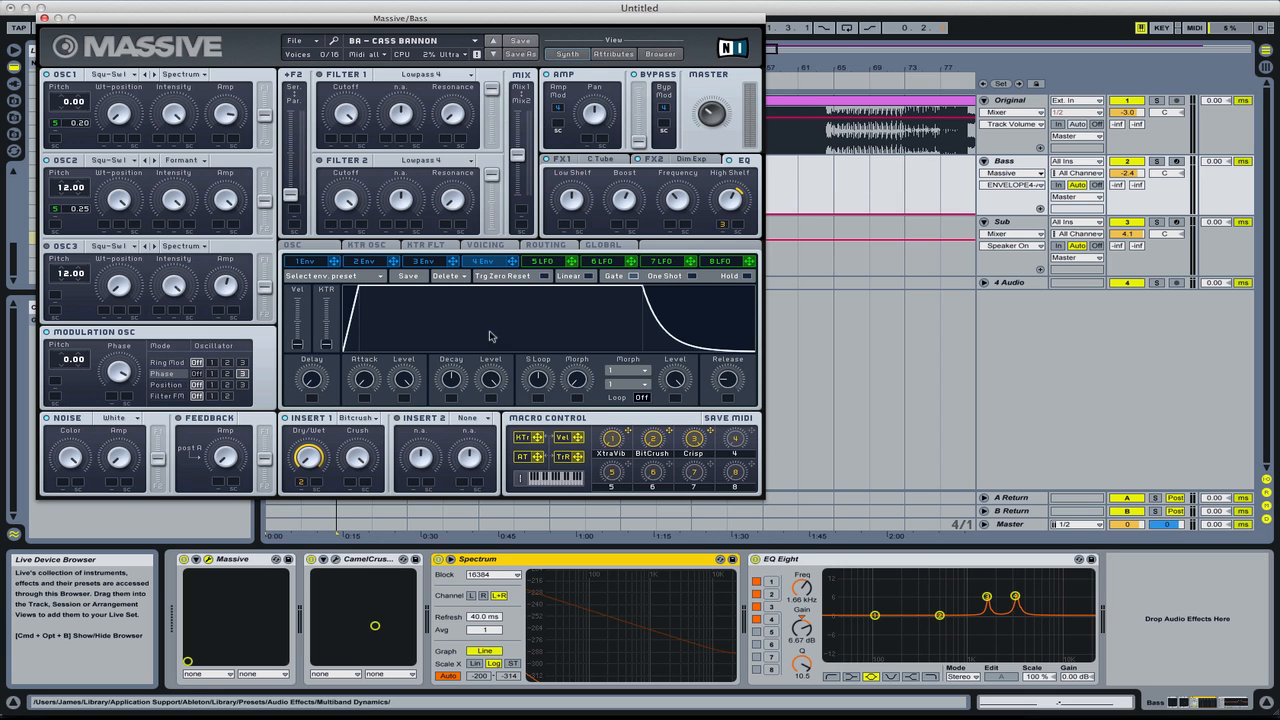
Step: Show the 5 LFO tab with its waveform curves and rate
left_click(547, 261)
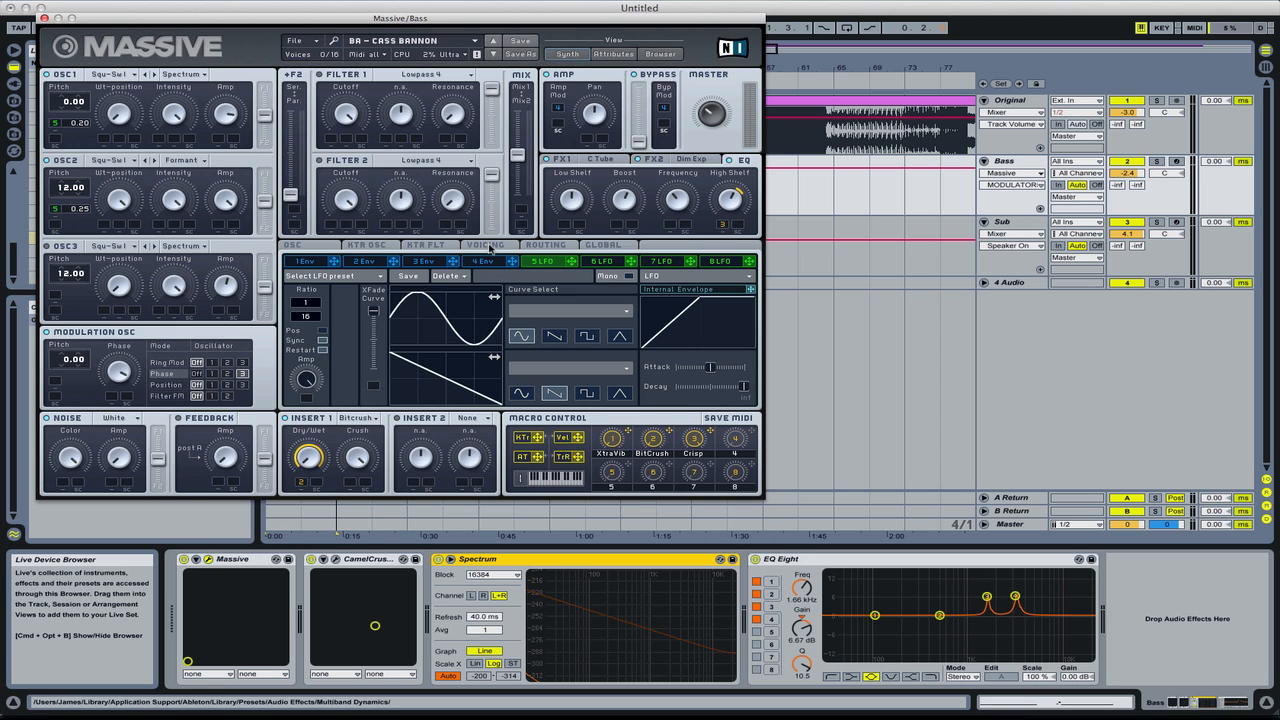
Step: View Massive's Voicing and Routing pages, then return to the OSC page
left_click(484, 245)
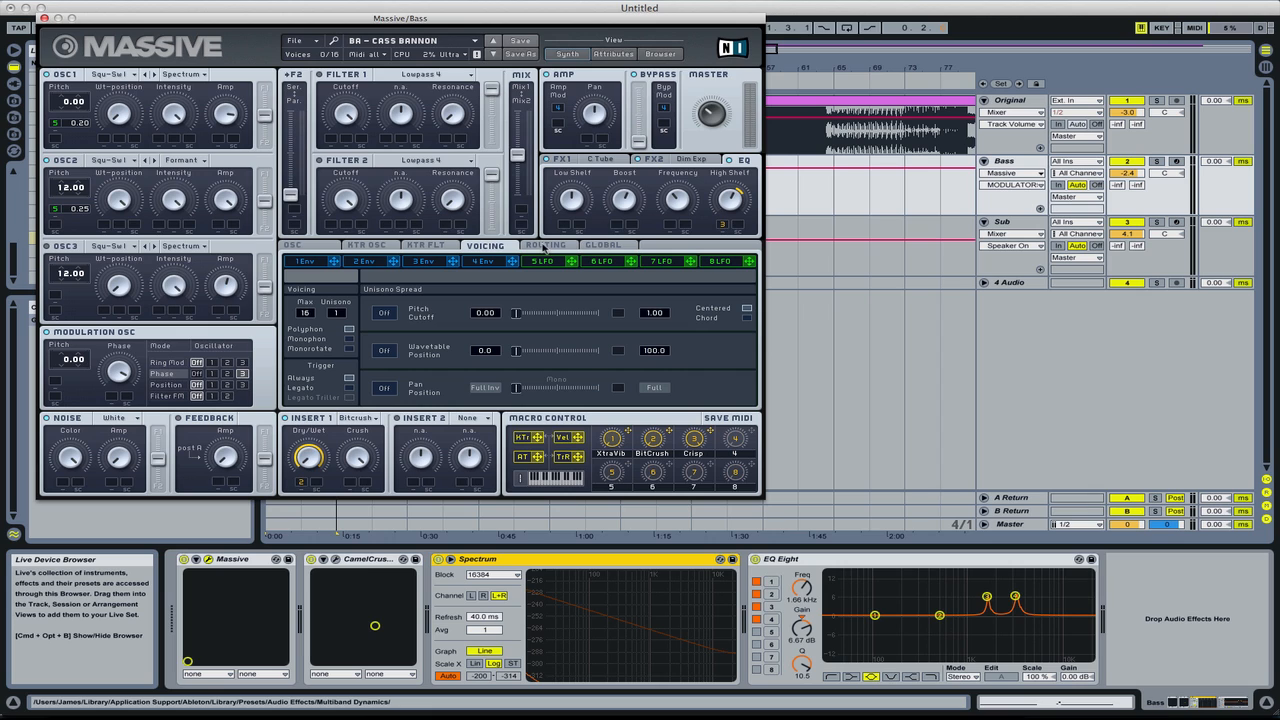
left_click(546, 245)
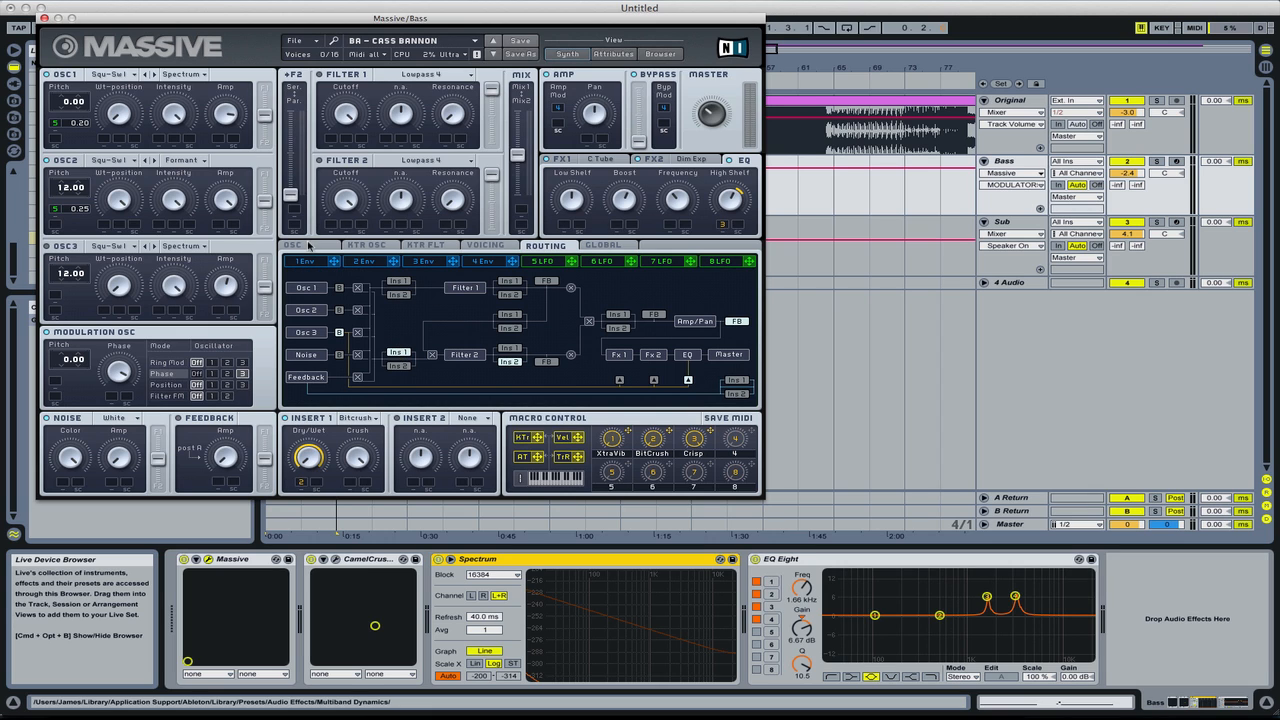
left_click(293, 245)
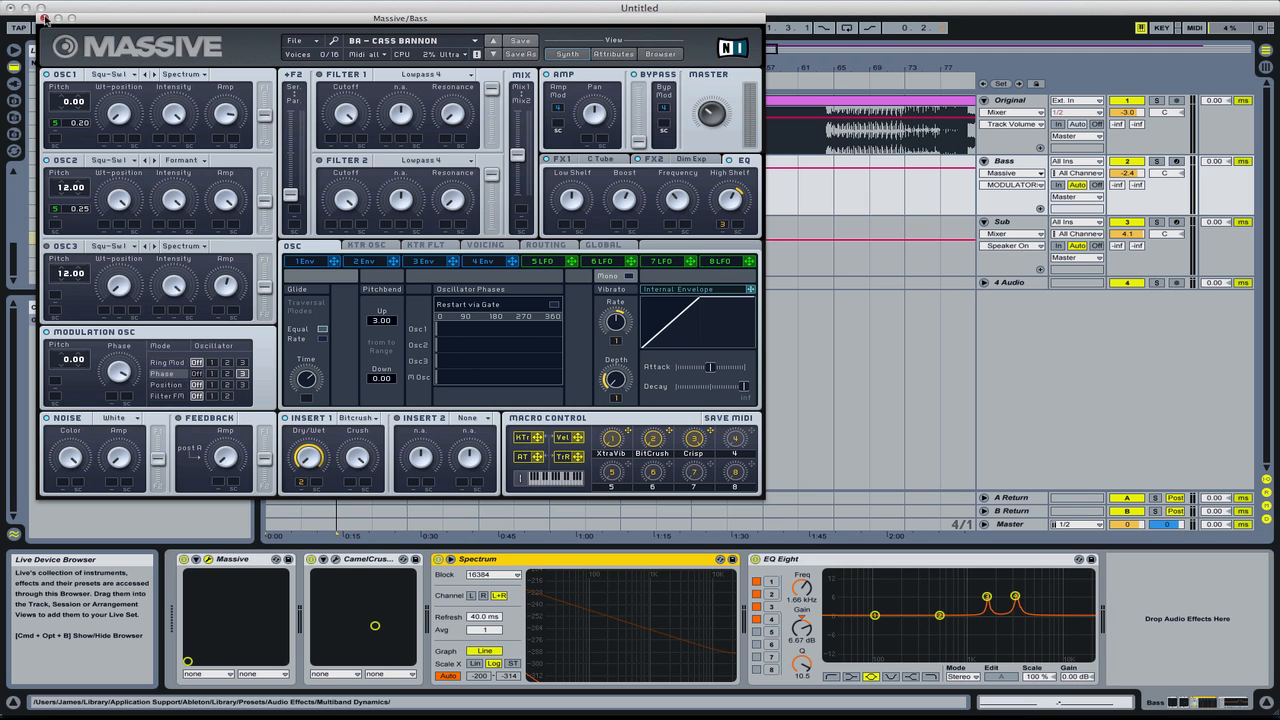
Step: Close the Massive window and open CamelCrusher's interface via its wrench
left_click(45, 20)
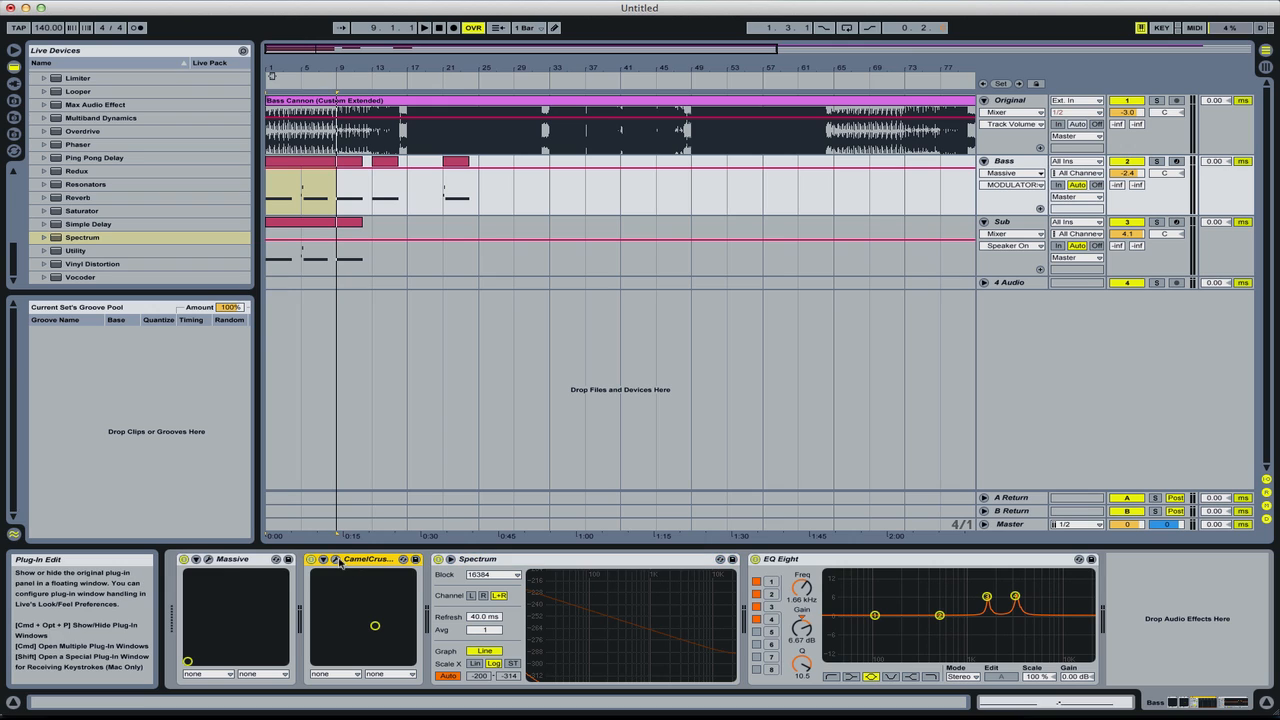
left_click(334, 559)
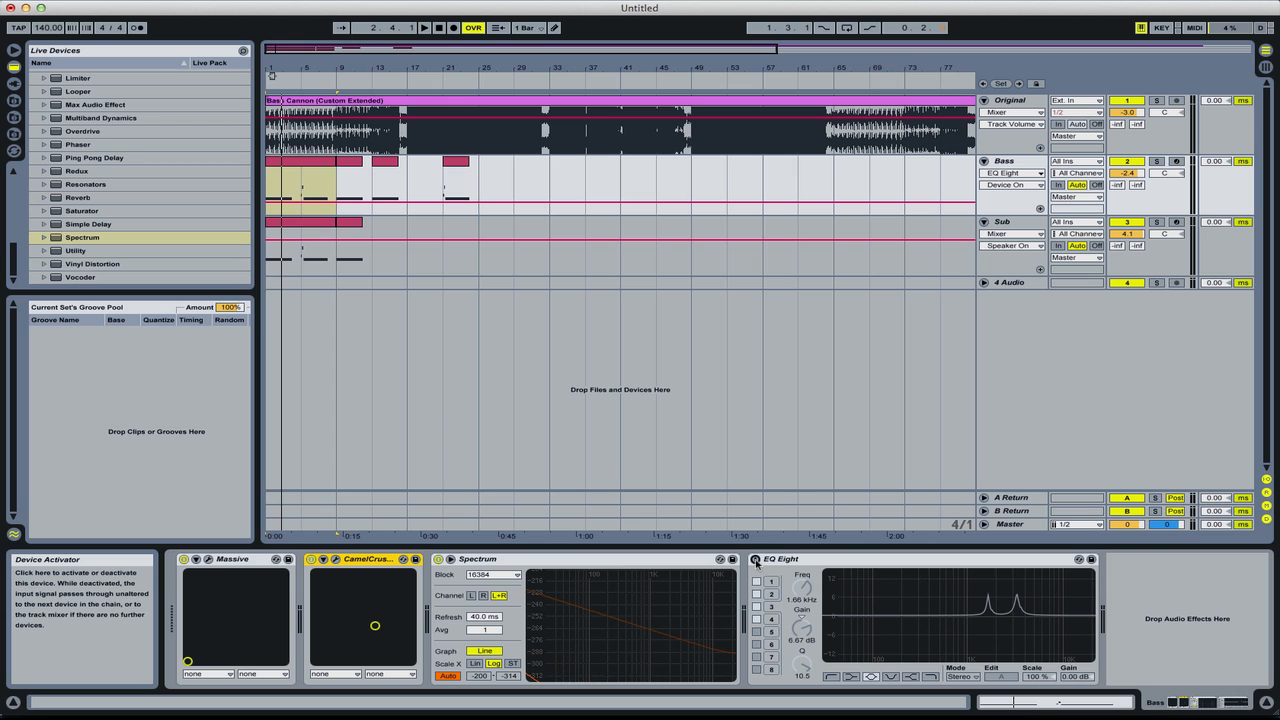
Step: Reactivate EQ Eight and open the Bass MIDI clip in Clip View
left_click(1015, 161)
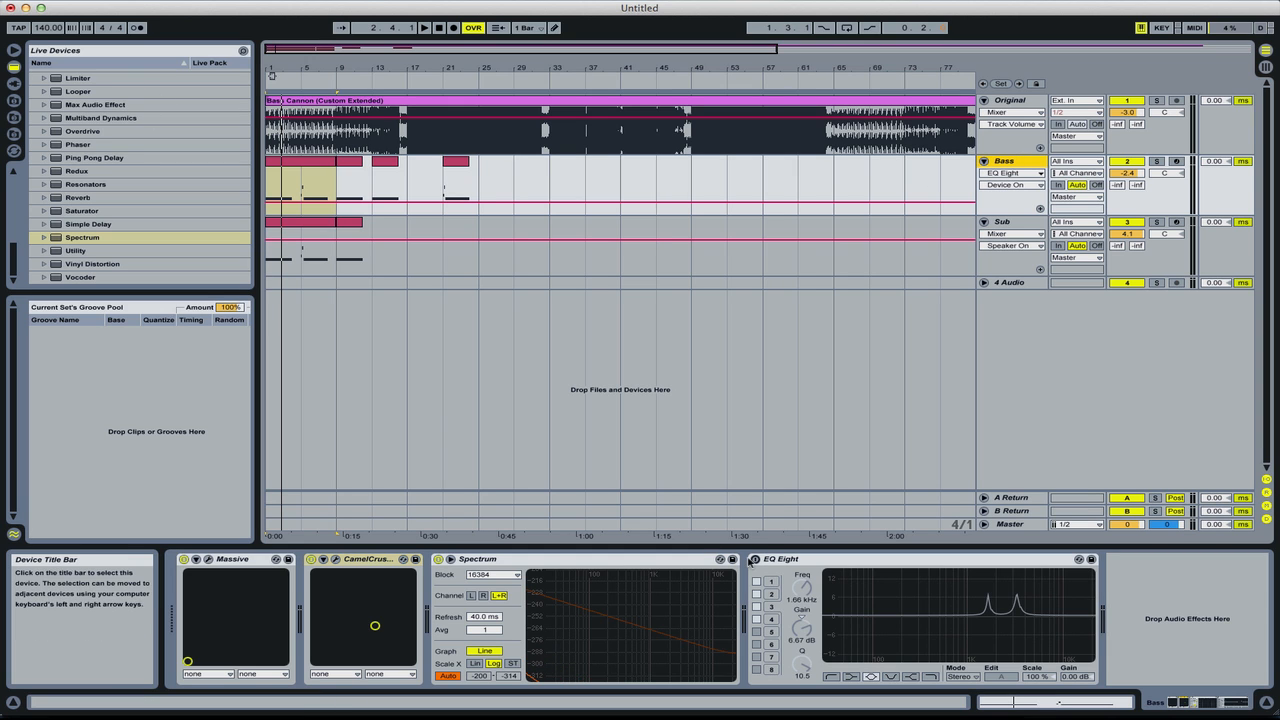
left_click(832, 674)
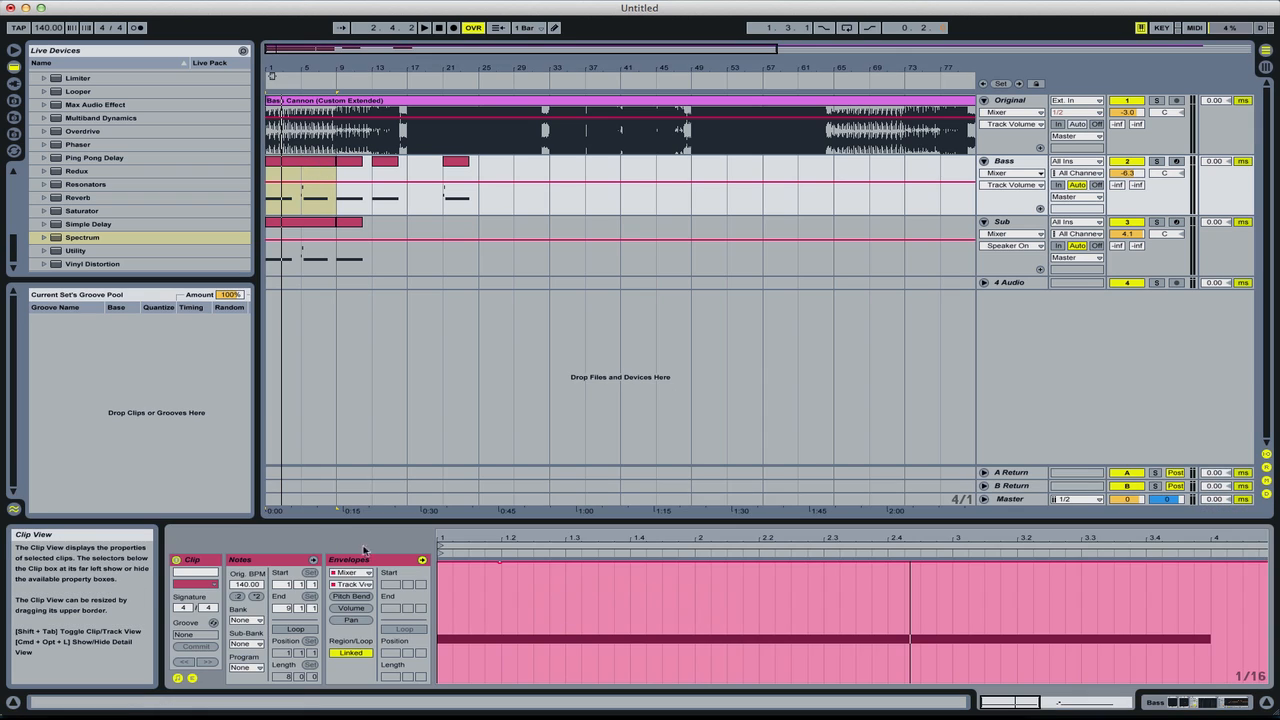
Step: Draw a Pitch Bend envelope ramping down at the start and rising near beat 5
left_click(311, 559)
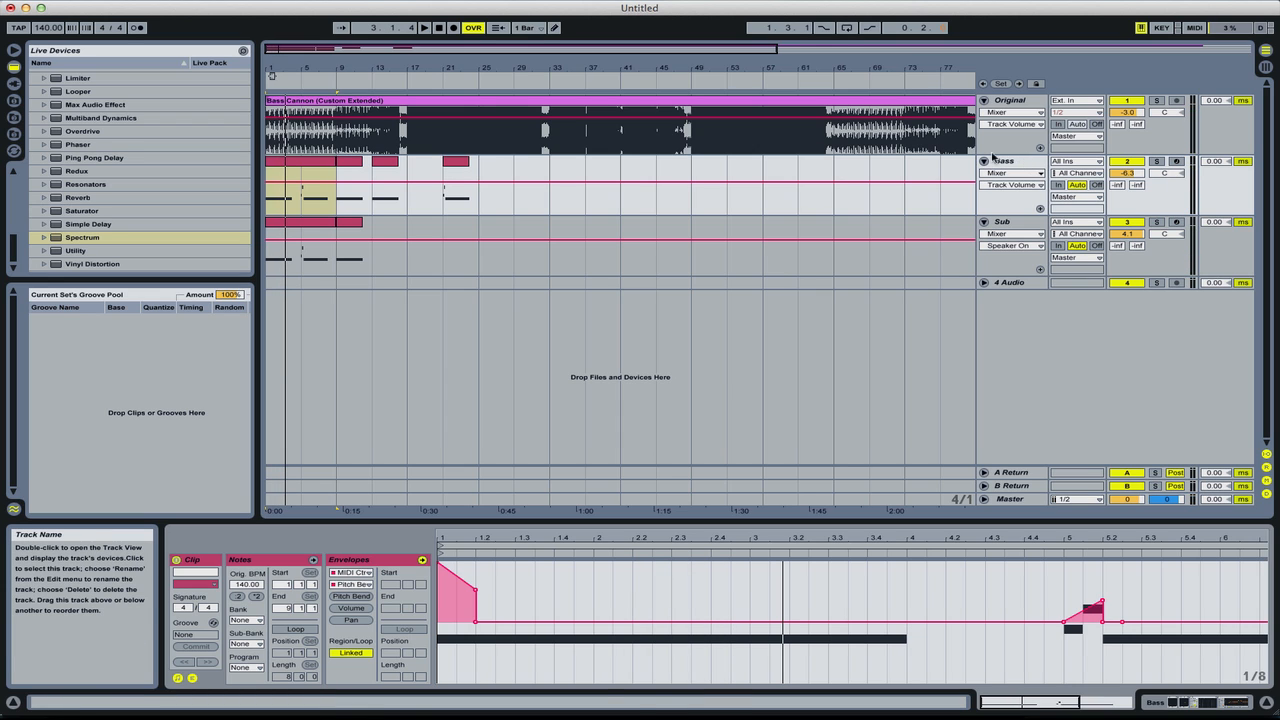
left_click(290, 162)
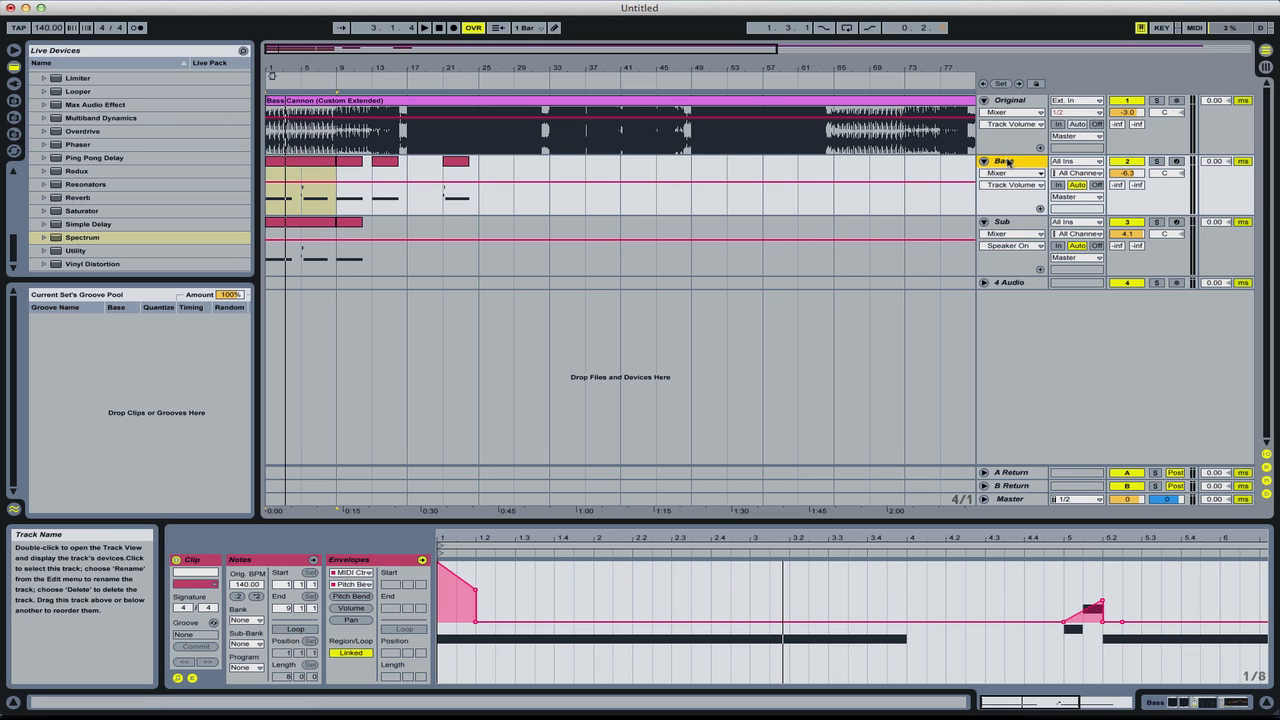
Step: Display the Sub track's MIDI clip notes in Clip View
left_click(297, 222)
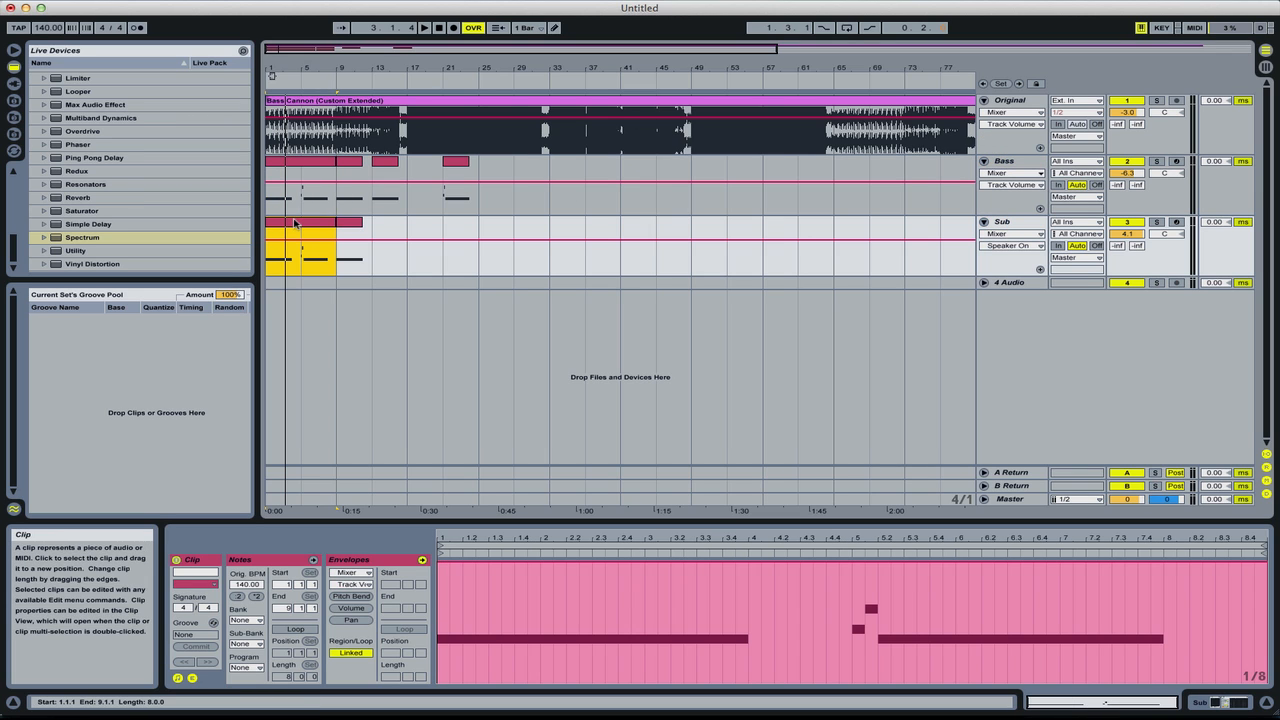